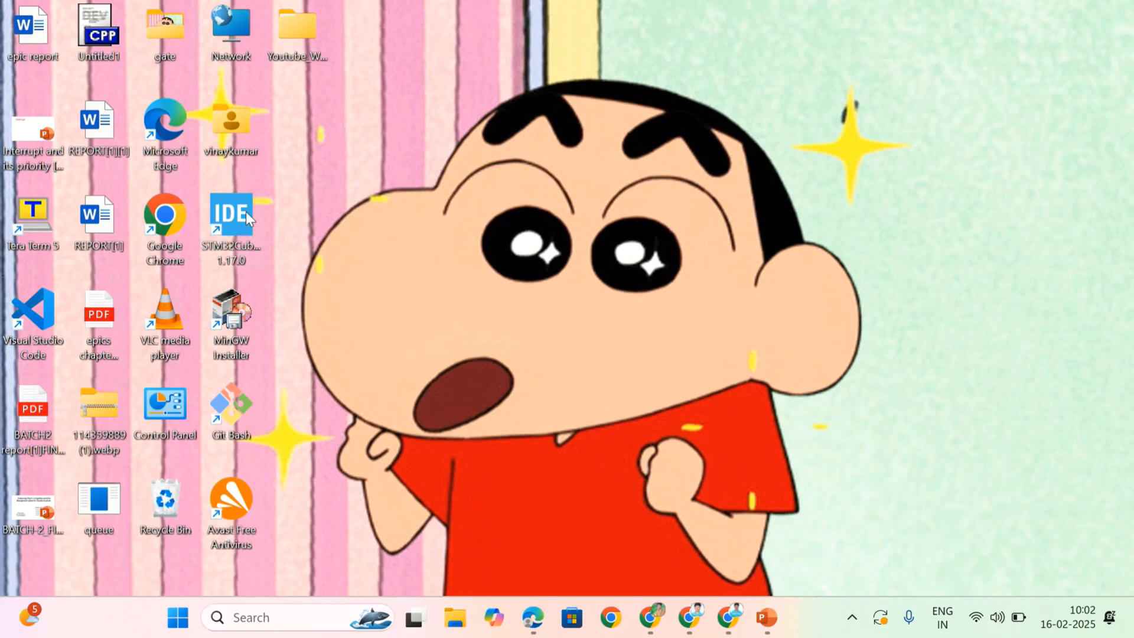
Step: Launch STM32CubeIDE from its desktop shortcut to reach the workspace launcher
{"action": "double_click", "coordinate": [230, 214]}
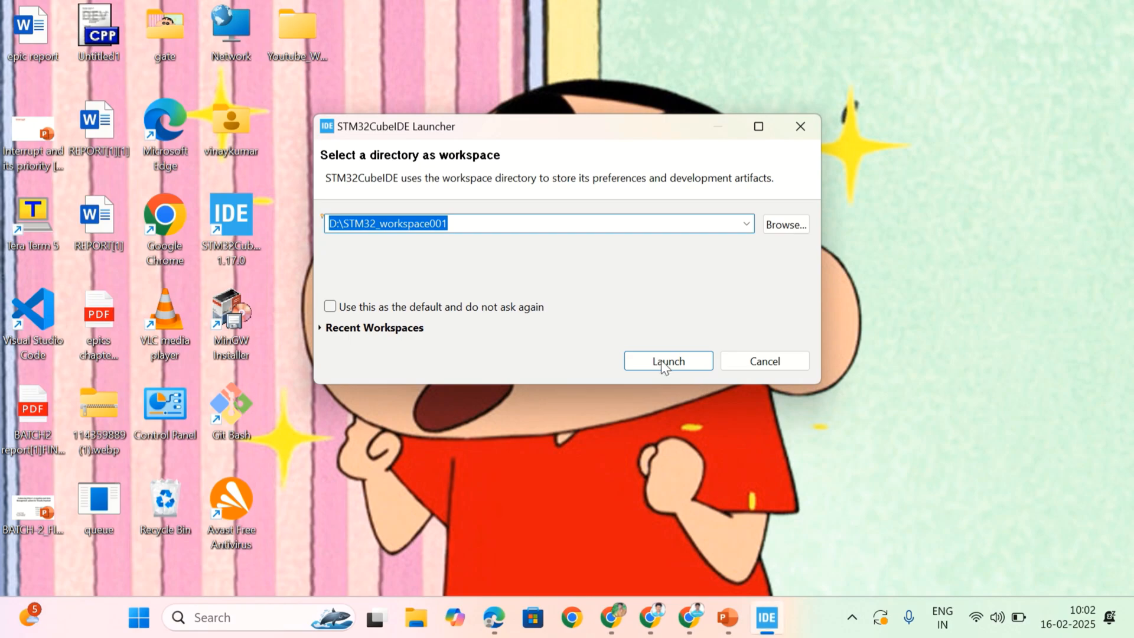
{"action": "mouse_move", "coordinate": [778, 231]}
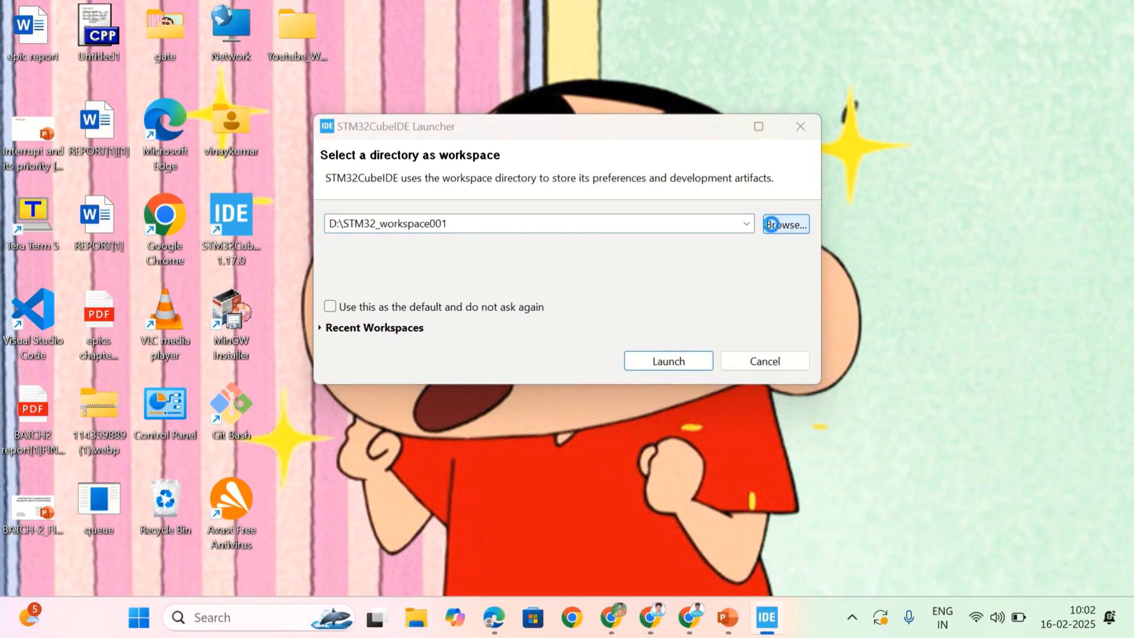
Step: Create a new folder STM32_Workspace_001 on drive D and select it as the workspace
{"action": "left_click", "coordinate": [786, 224]}
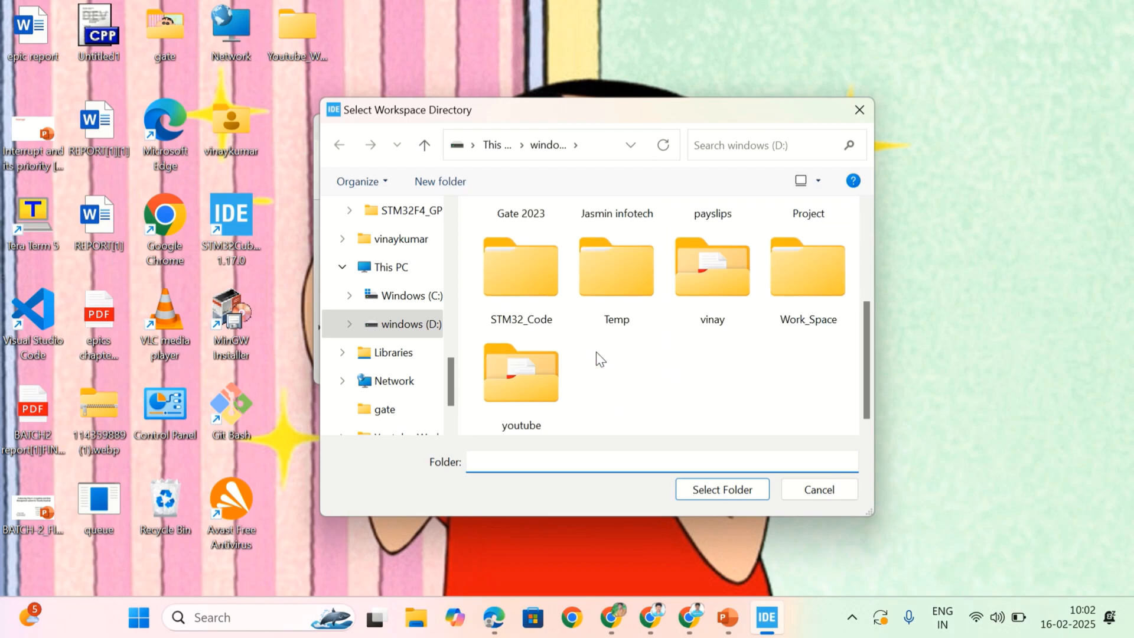
{"action": "mouse_move", "coordinate": [666, 380]}
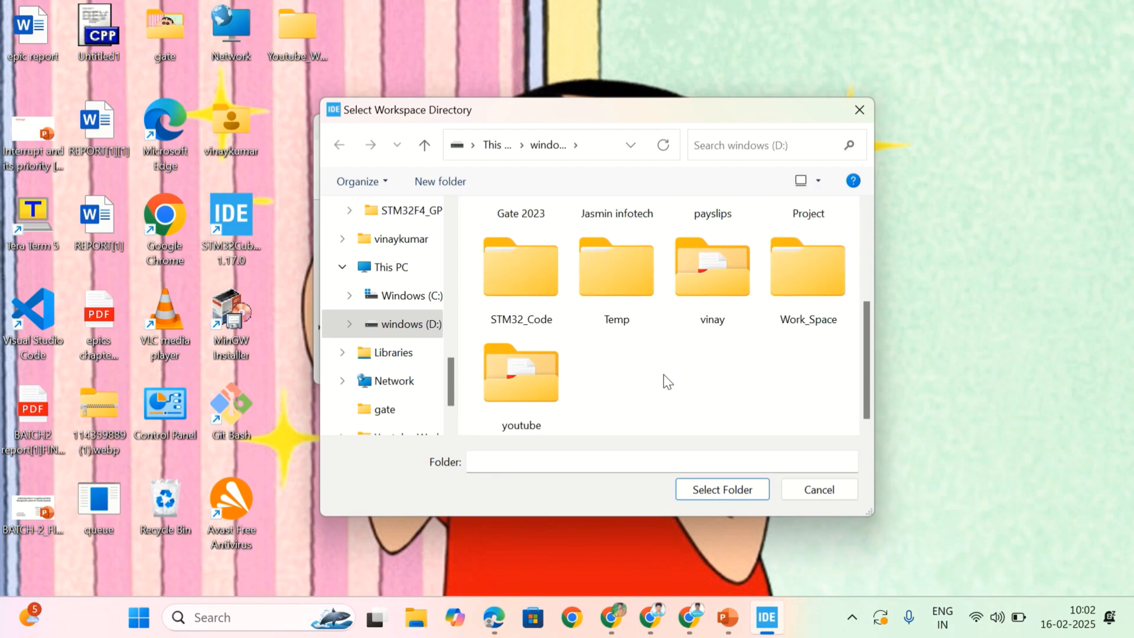
{"action": "left_click", "coordinate": [440, 182]}
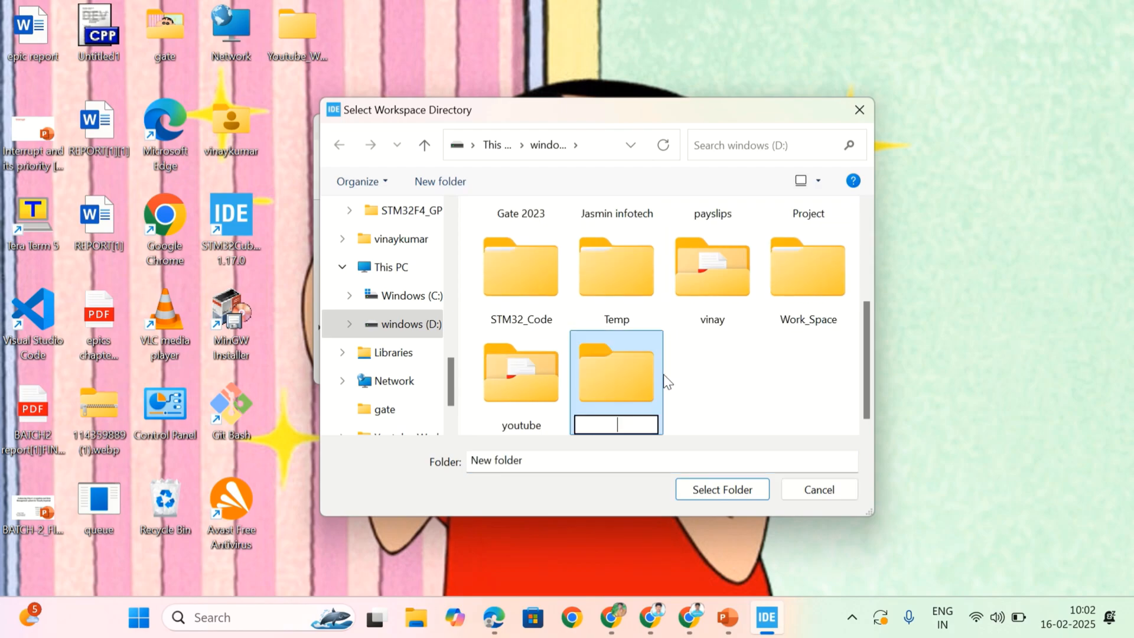
{"action": "type", "text": "STM"}
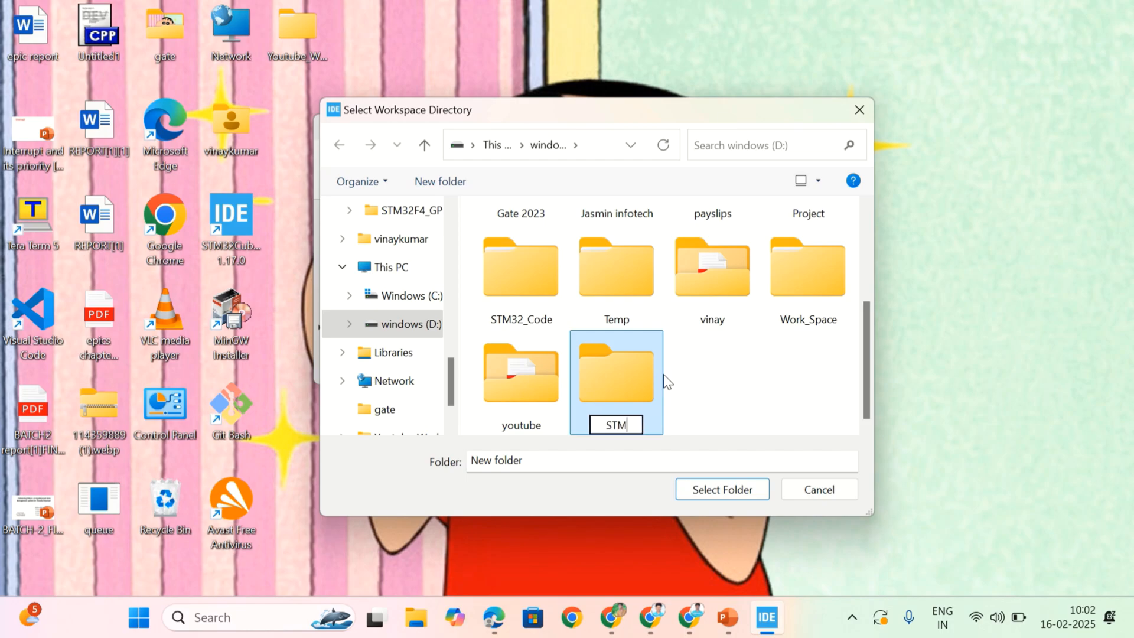
{"action": "type", "text": "32_Workspace"}
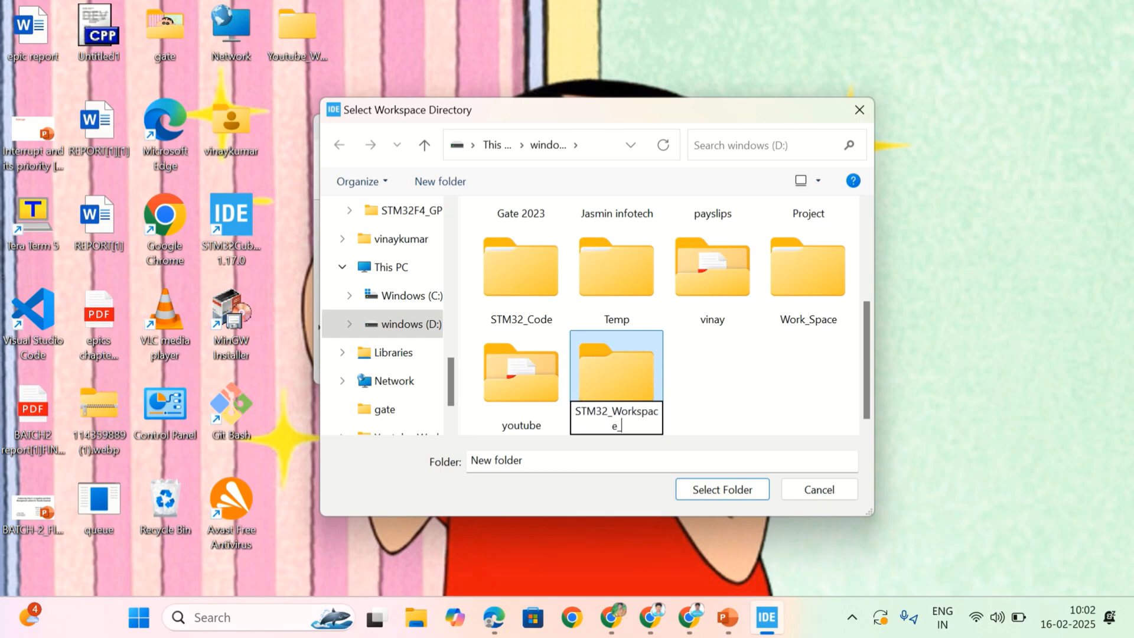
{"action": "type", "text": "_001"}
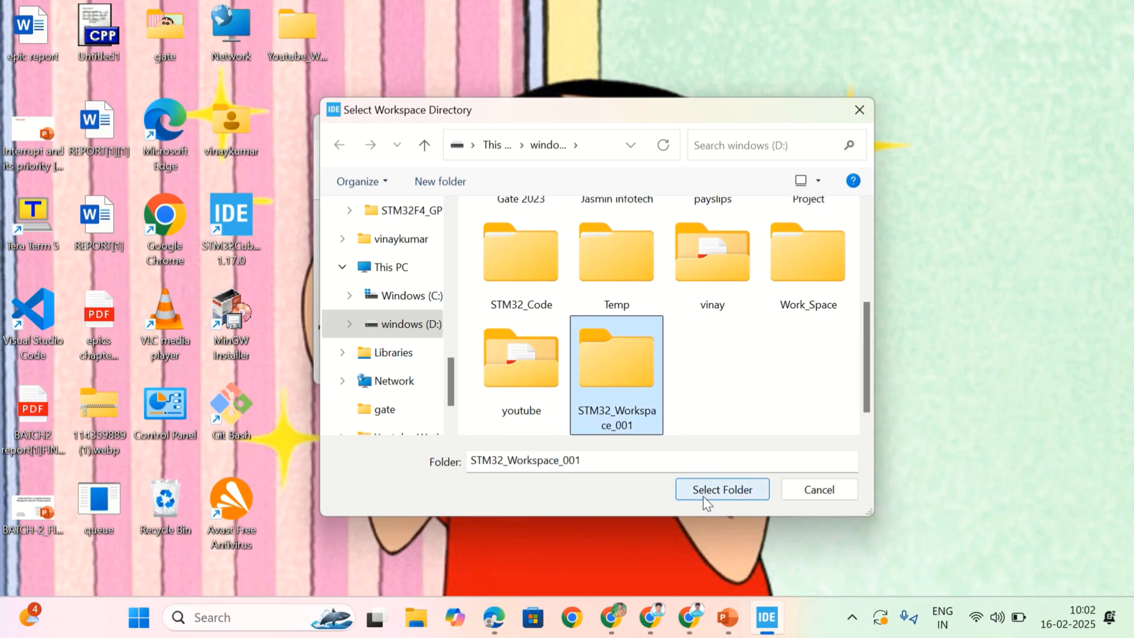
{"action": "left_click", "coordinate": [722, 490]}
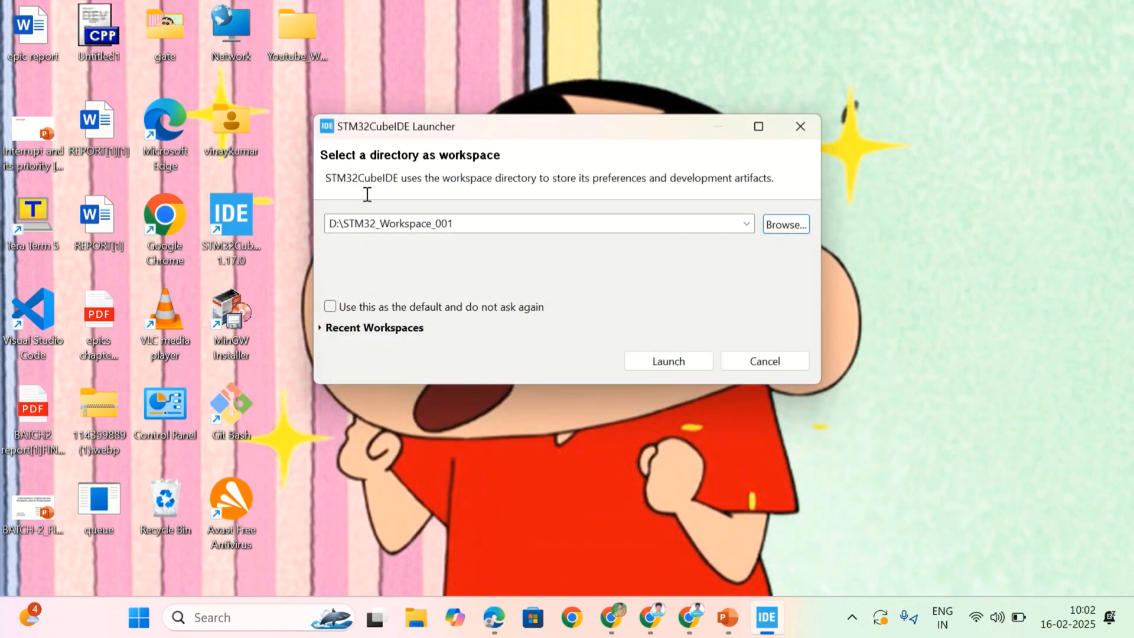
Step: Launch the IDE with the D:\STM32_Workspace_001 workspace path
{"action": "triple_click", "coordinate": [455, 224]}
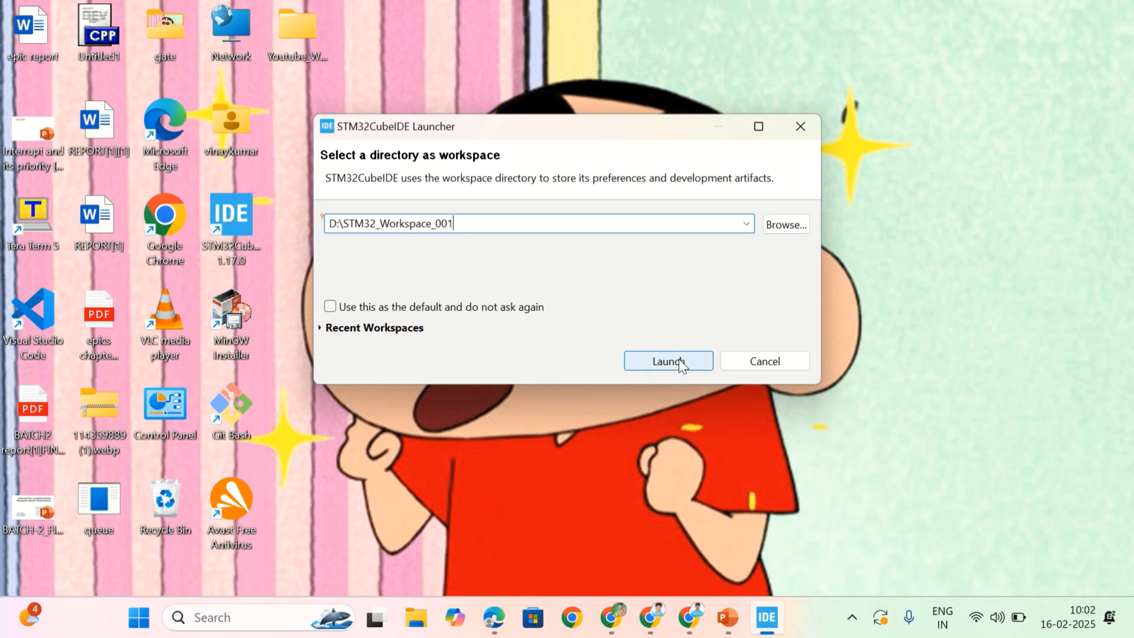
{"action": "left_click", "coordinate": [668, 361]}
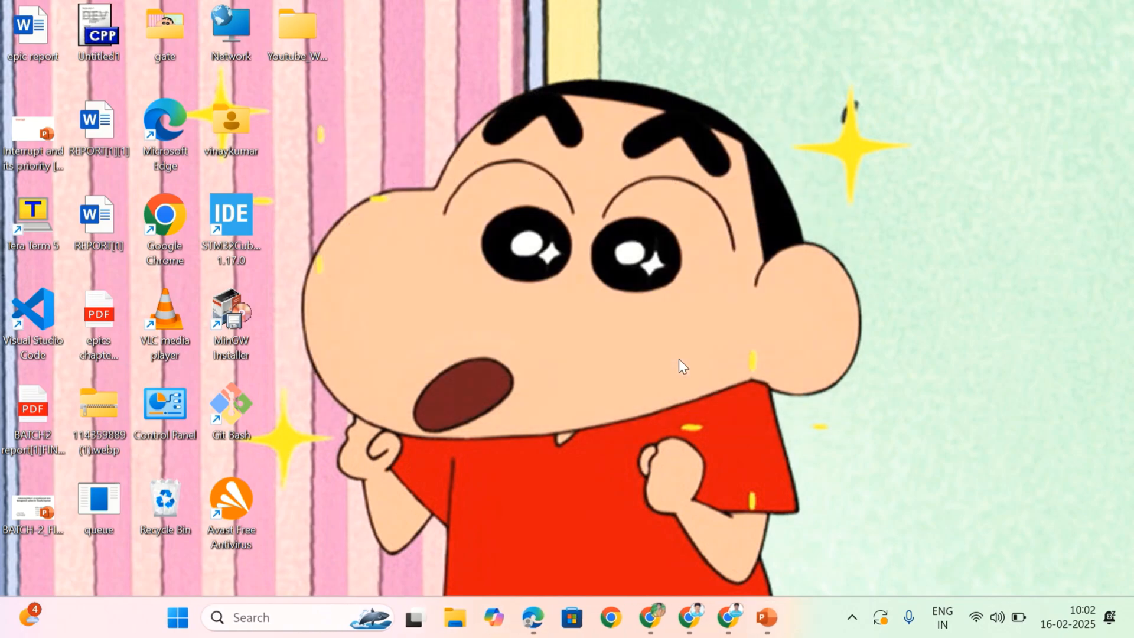
{"action": "double_click", "coordinate": [230, 215]}
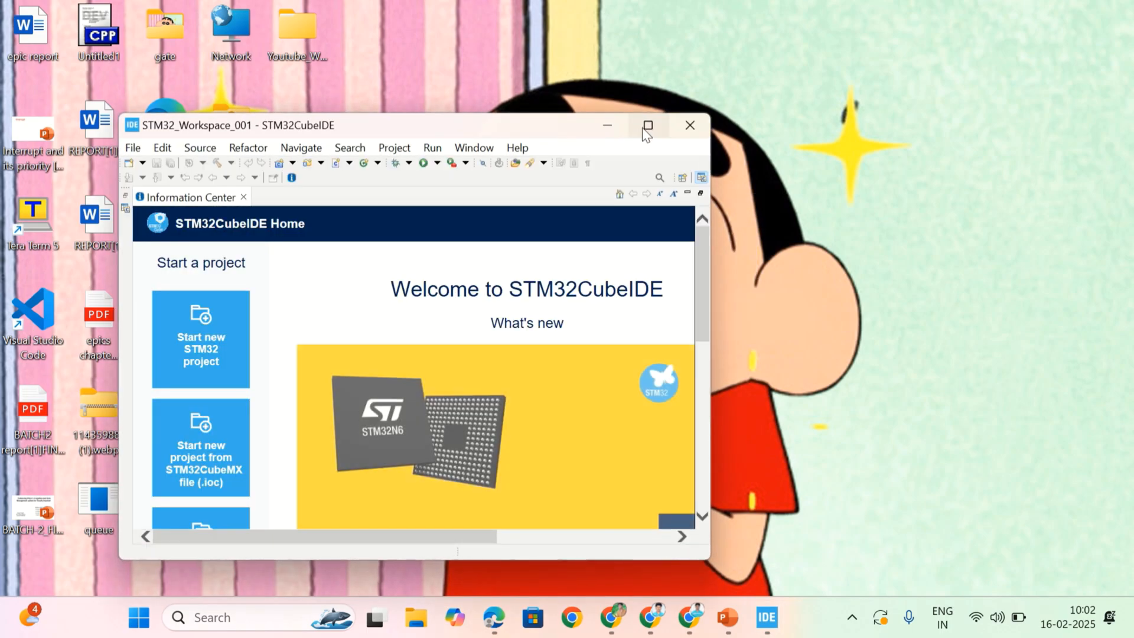
Step: Maximize the IDE window and start a new STM32 project from Project Explorer
{"action": "left_click", "coordinate": [649, 125]}
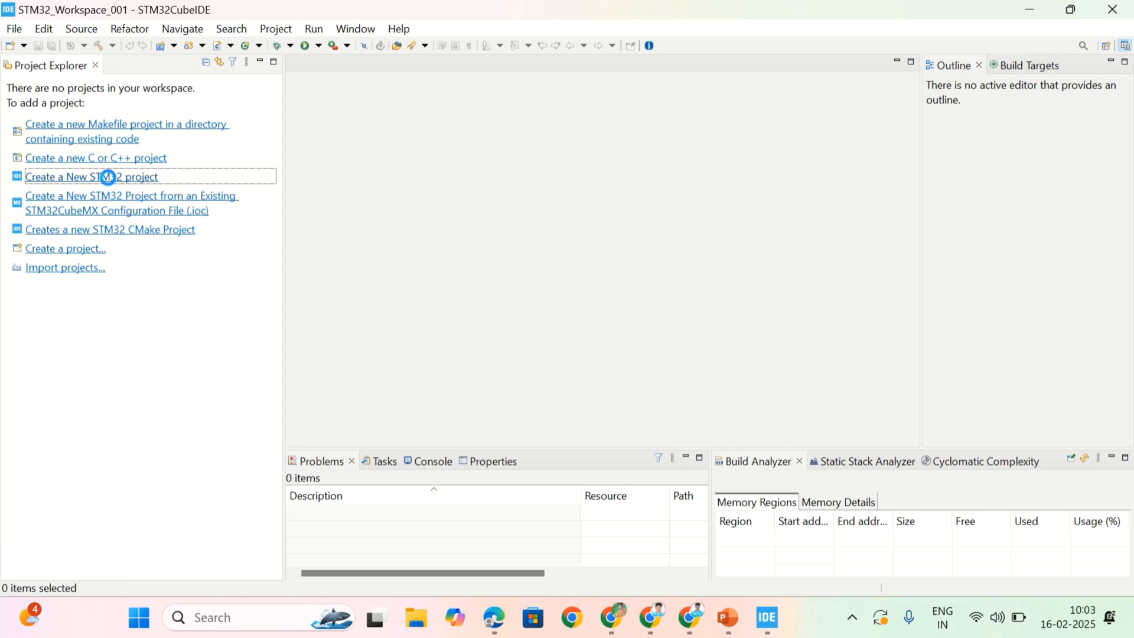
{"action": "left_click", "coordinate": [110, 176]}
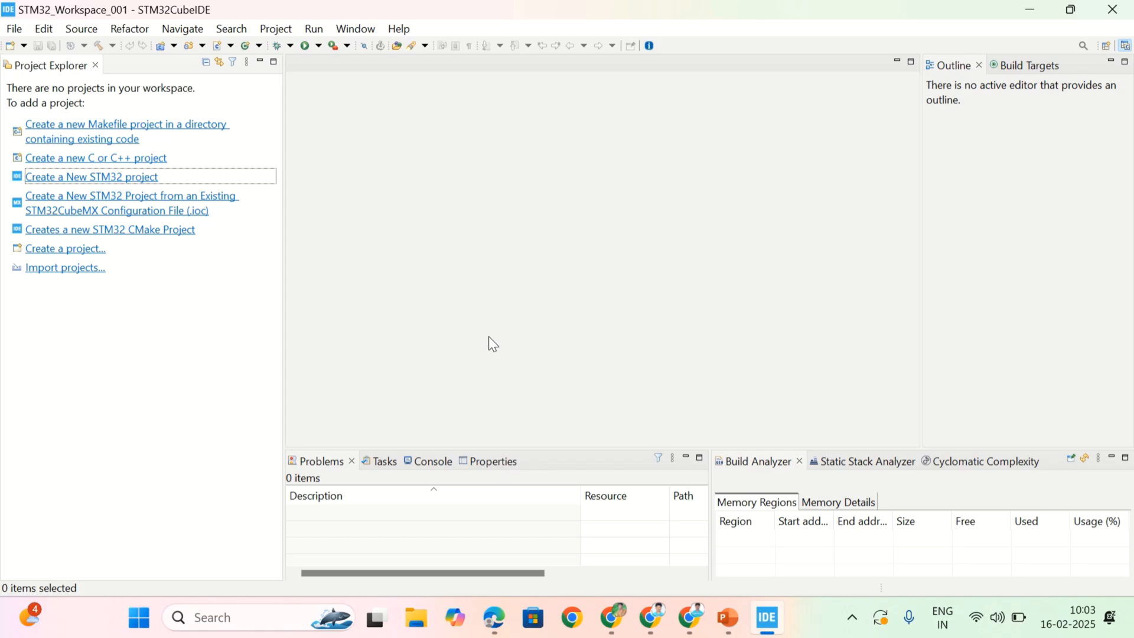
{"action": "left_click", "coordinate": [92, 176]}
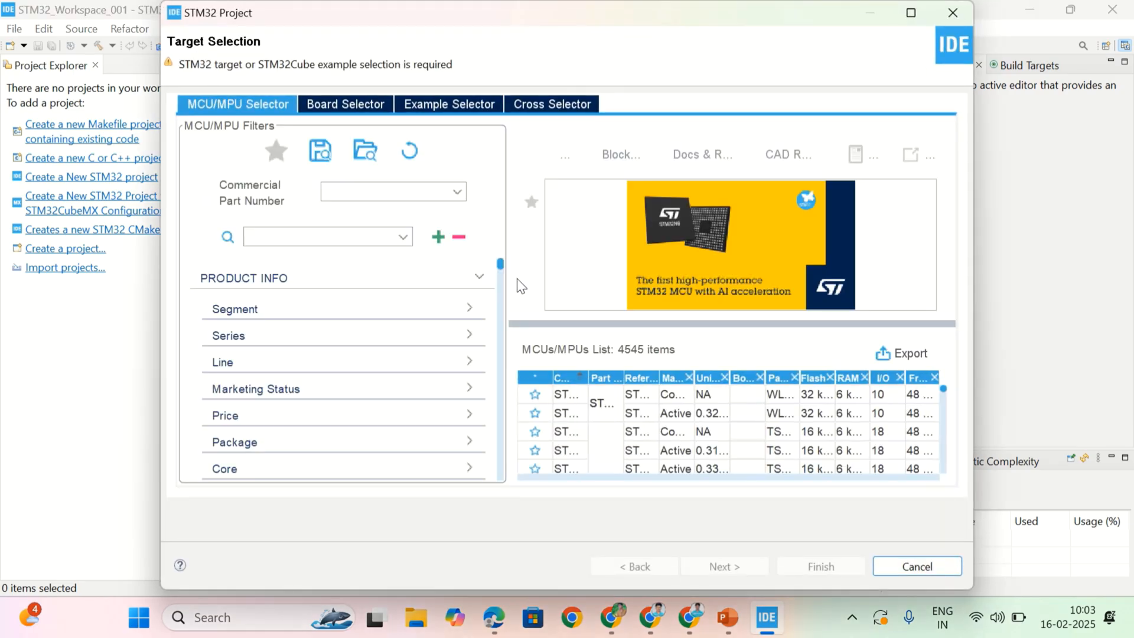
Step: Maximize the STM32 Project wizard and switch to the Board Selector catalogue
{"action": "left_click", "coordinate": [910, 13]}
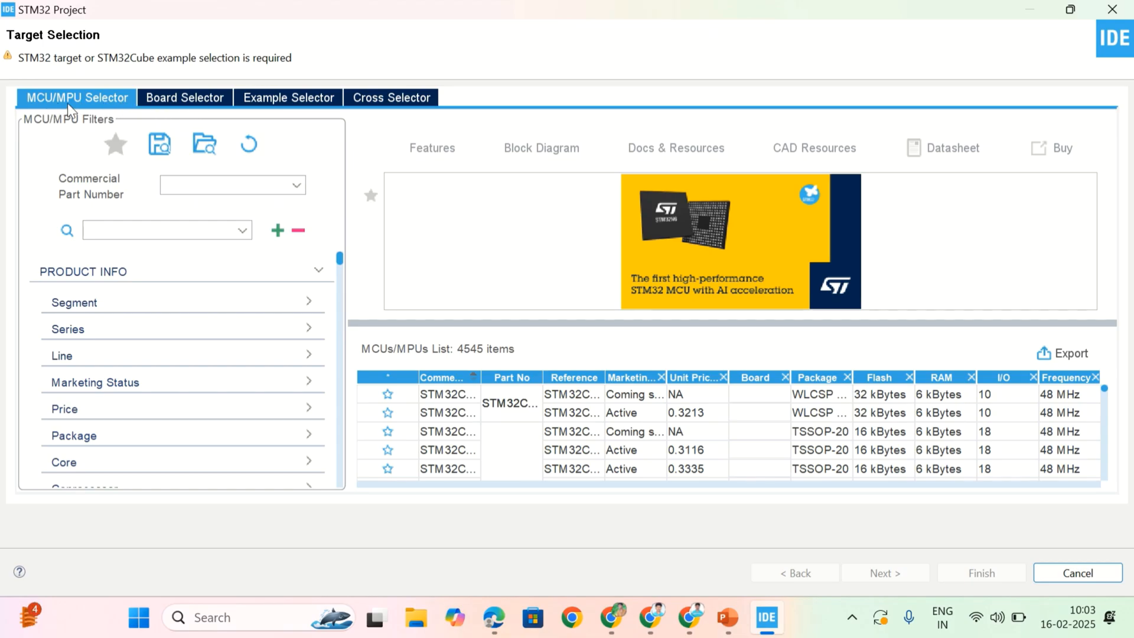
{"action": "mouse_move", "coordinate": [205, 193]}
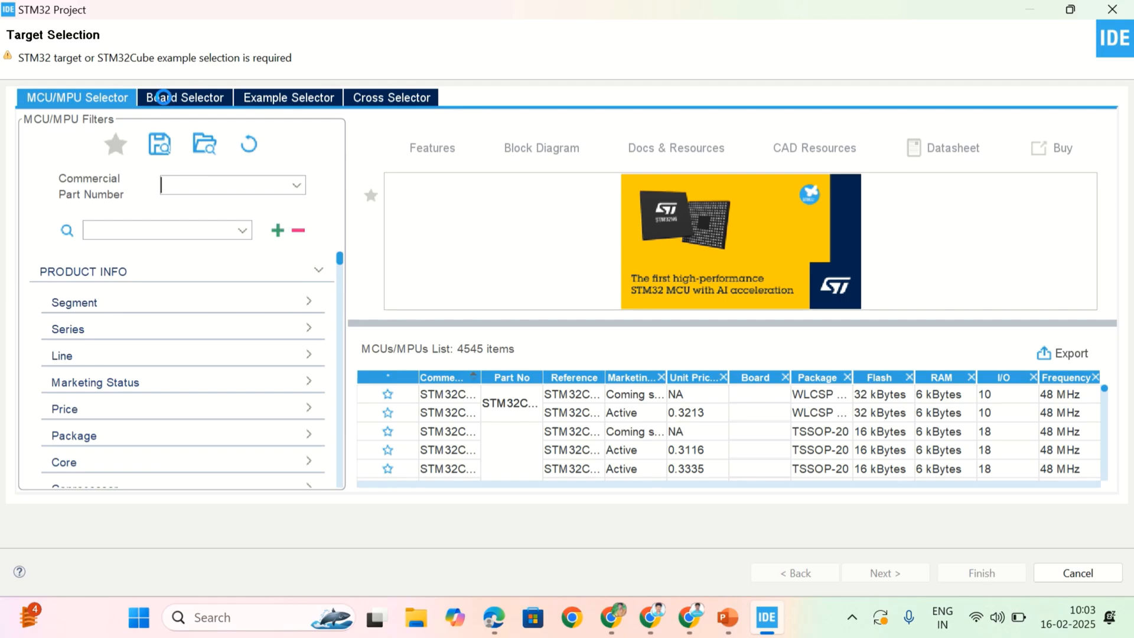
{"action": "left_click", "coordinate": [164, 97]}
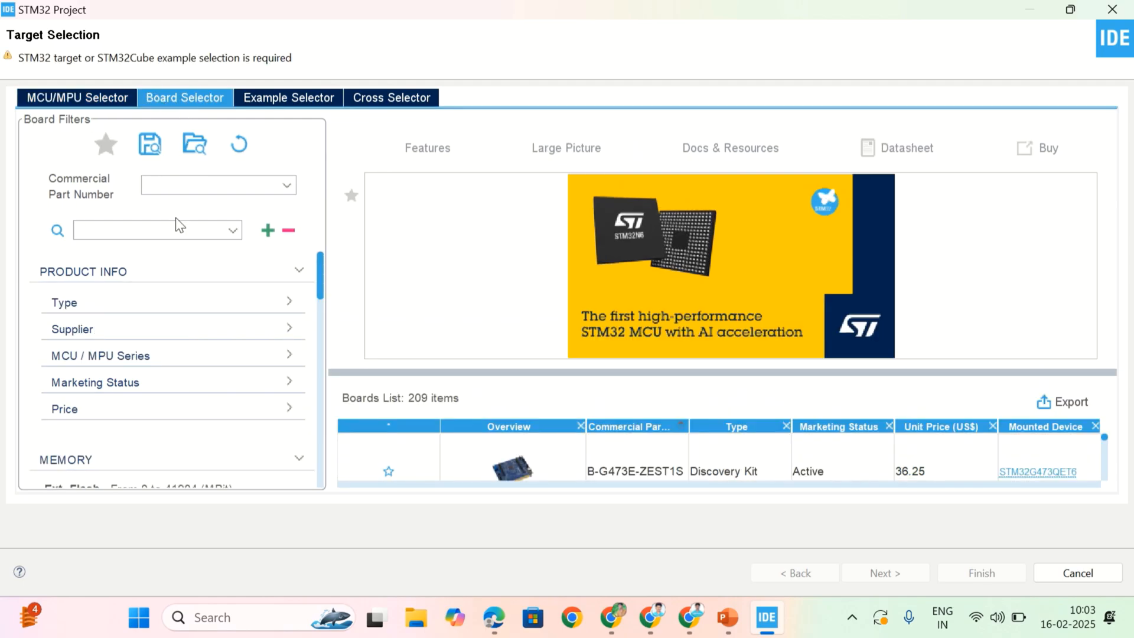
Step: Filter boards by part number STM32F407 and pick the STM32F407G-DISC1 Discovery board
{"action": "left_click", "coordinate": [210, 185]}
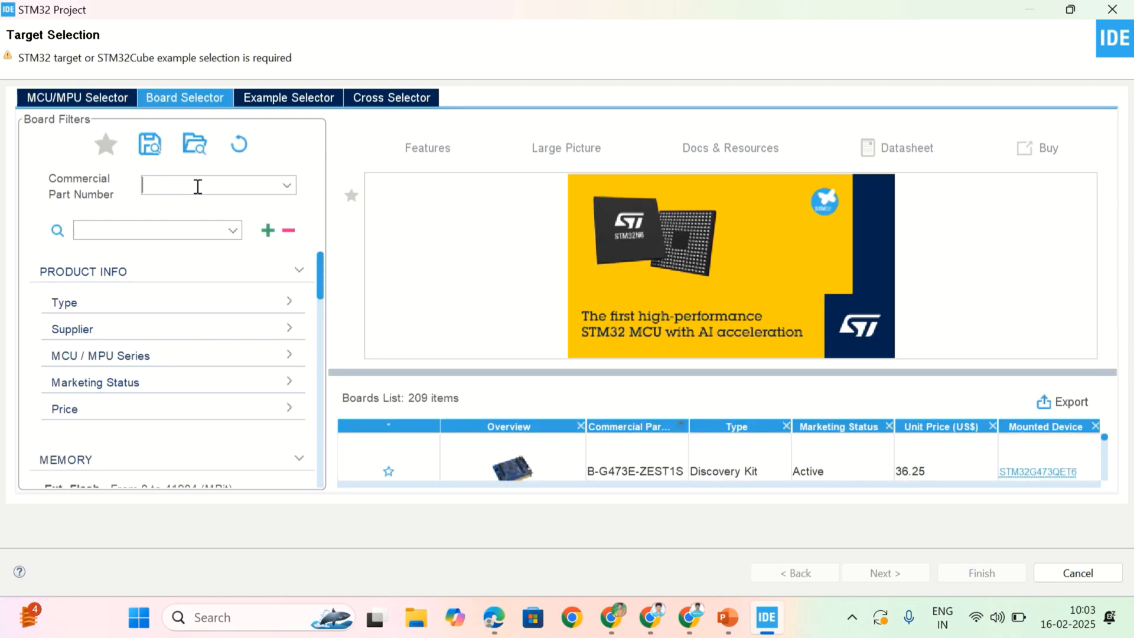
{"action": "type", "text": "STM32F407"}
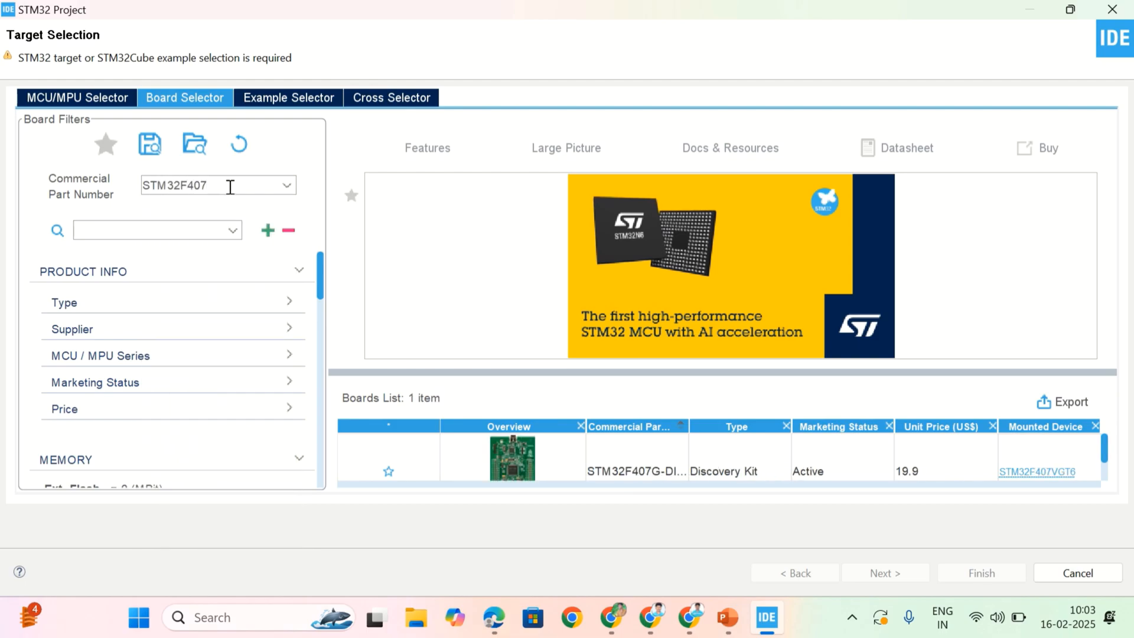
{"action": "left_click", "coordinate": [210, 185]}
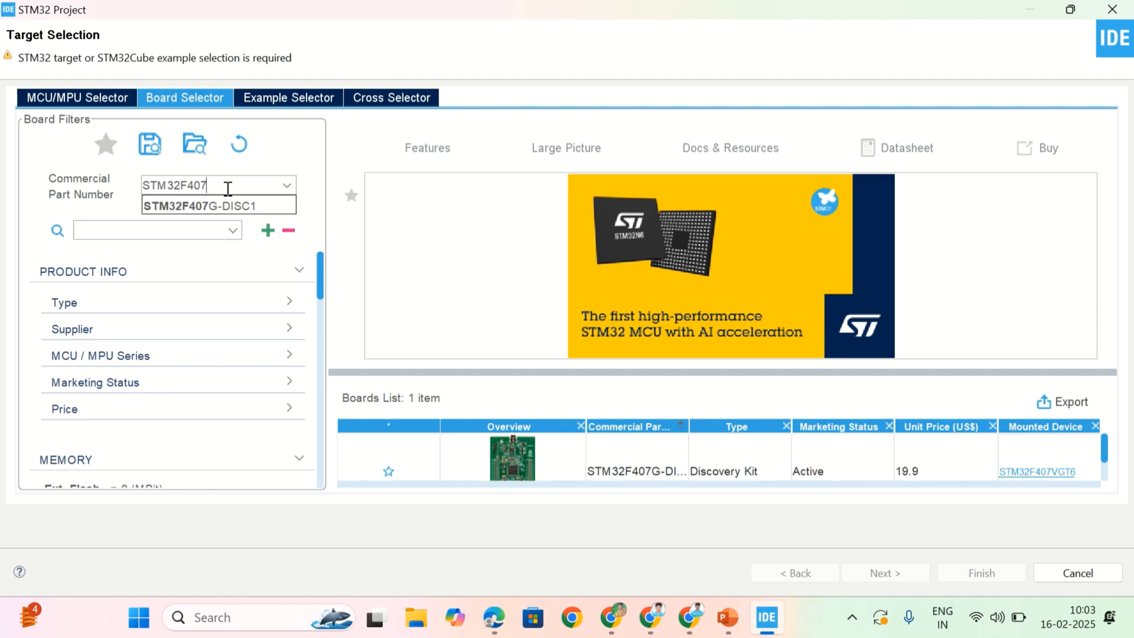
{"action": "left_click", "coordinate": [218, 205]}
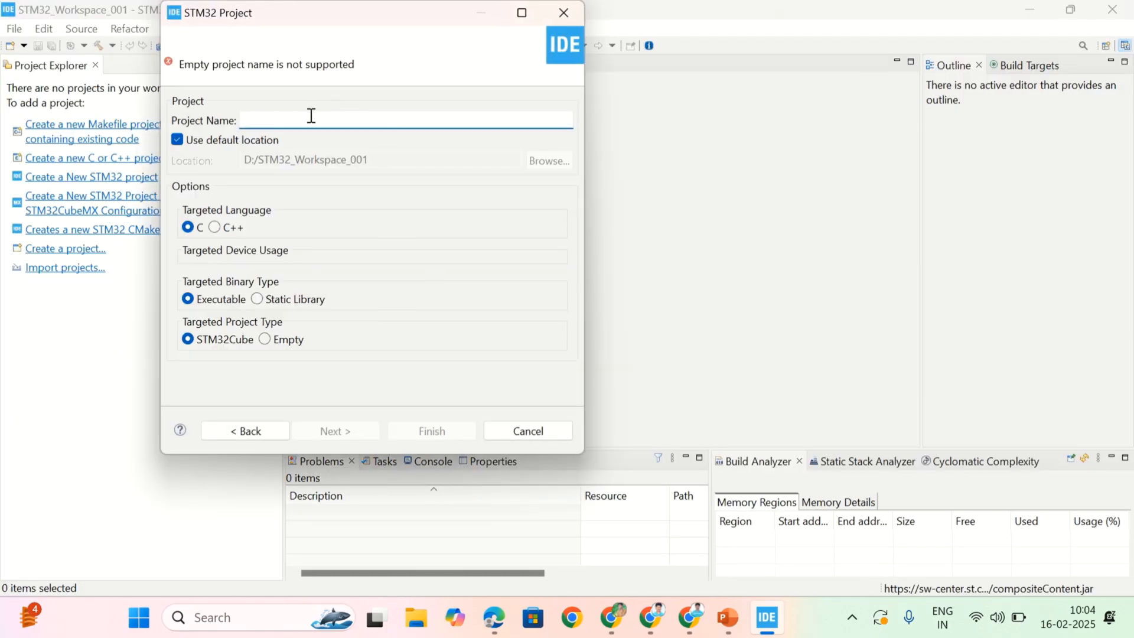
Step: Enter STM32_Driver_Dev001 as the project name
{"action": "type", "text": "STM32_D"}
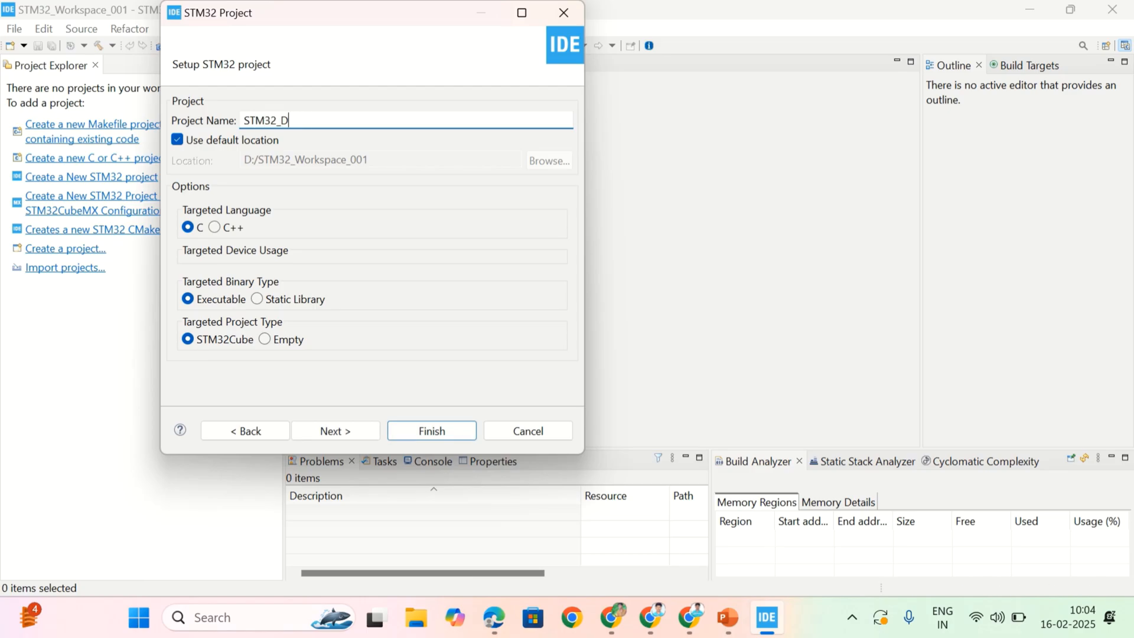
{"action": "type", "text": "river_Dev"}
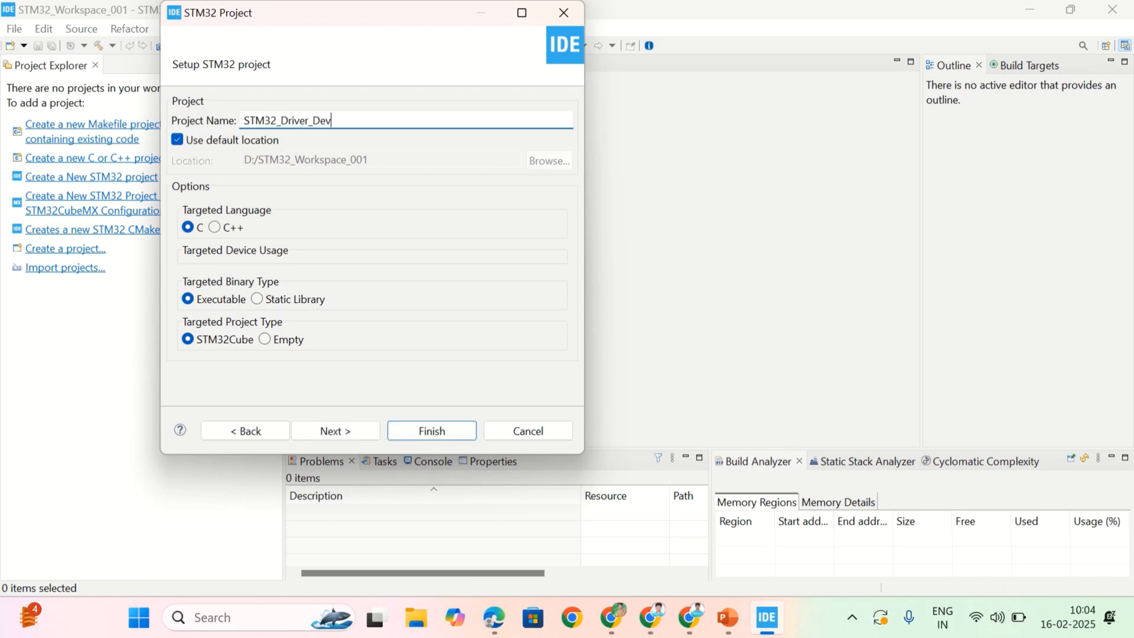
{"action": "type", "text": "001"}
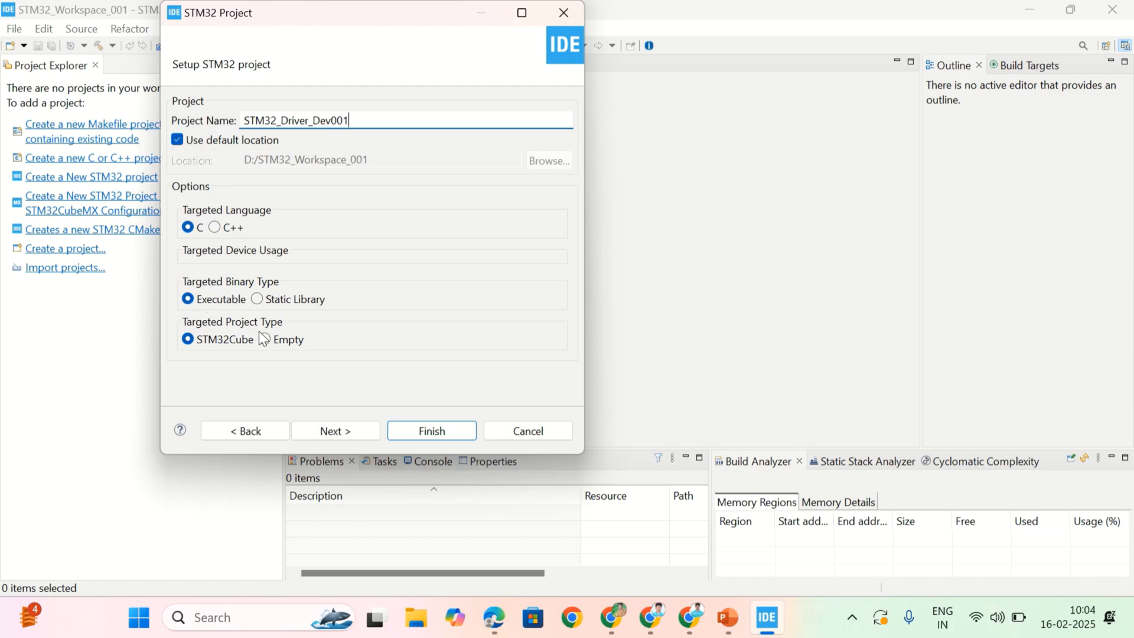
Step: Set the targeted project type to Empty and finish the wizard
{"action": "left_click", "coordinate": [265, 340]}
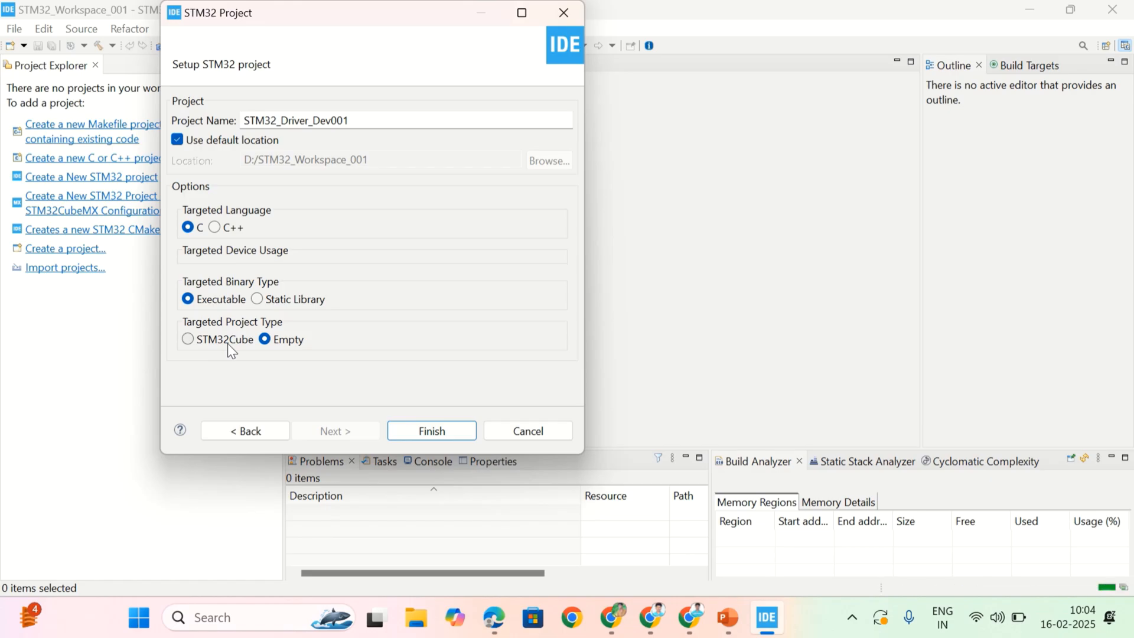
{"action": "left_click", "coordinate": [431, 430]}
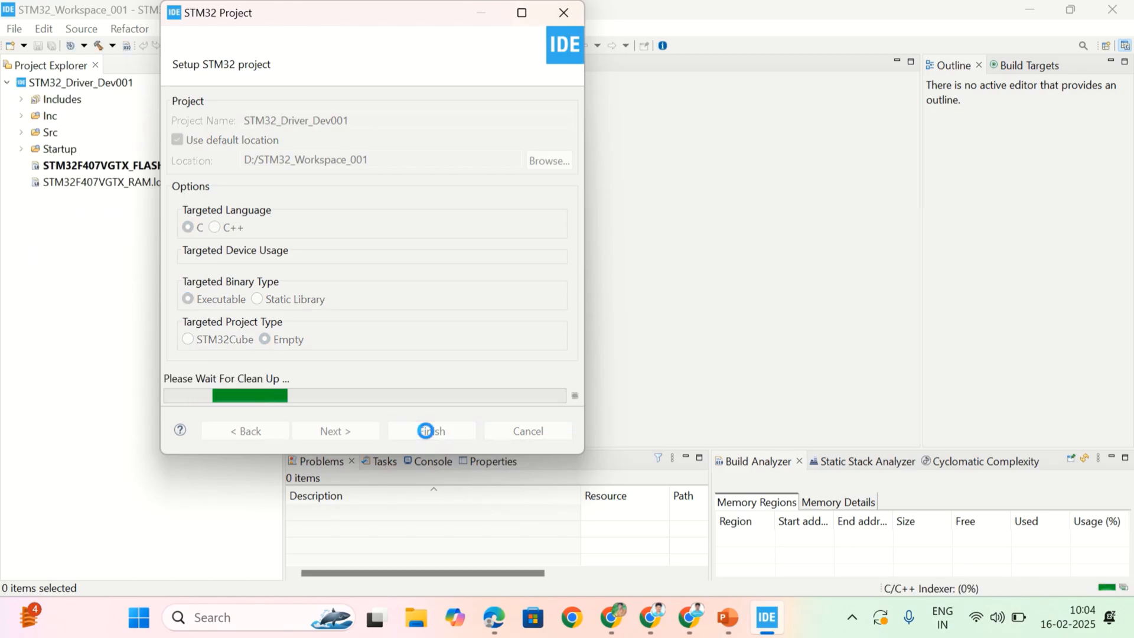
Step: Select the Inc folder and expand Src to show main.c, syscalls.c and sysmem.c
{"action": "left_click", "coordinate": [427, 431]}
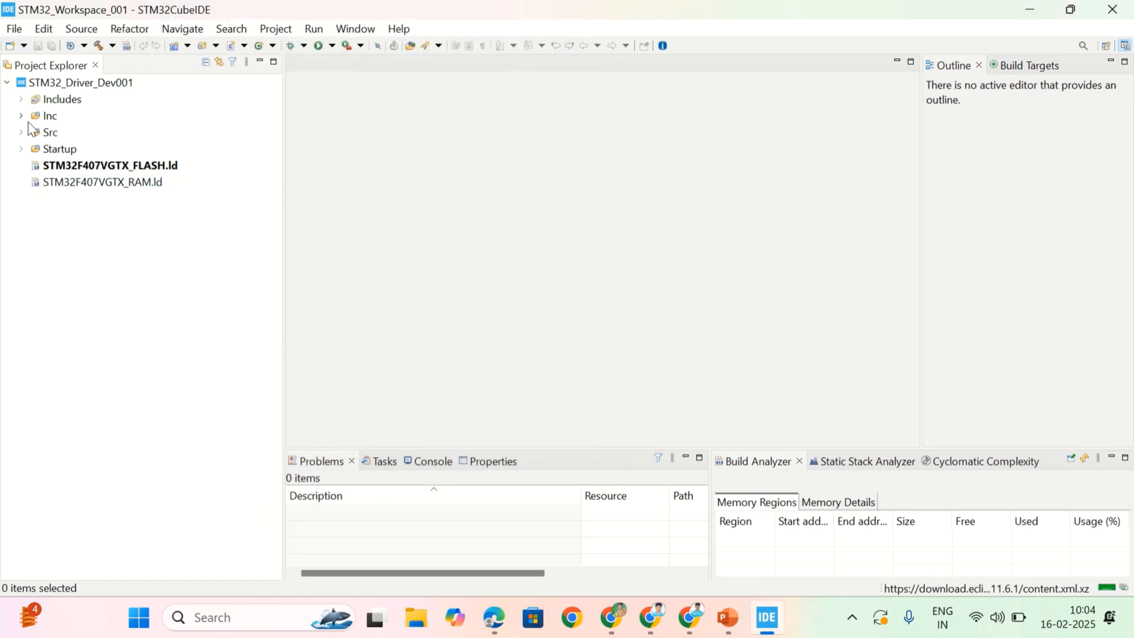
{"action": "left_click", "coordinate": [50, 116]}
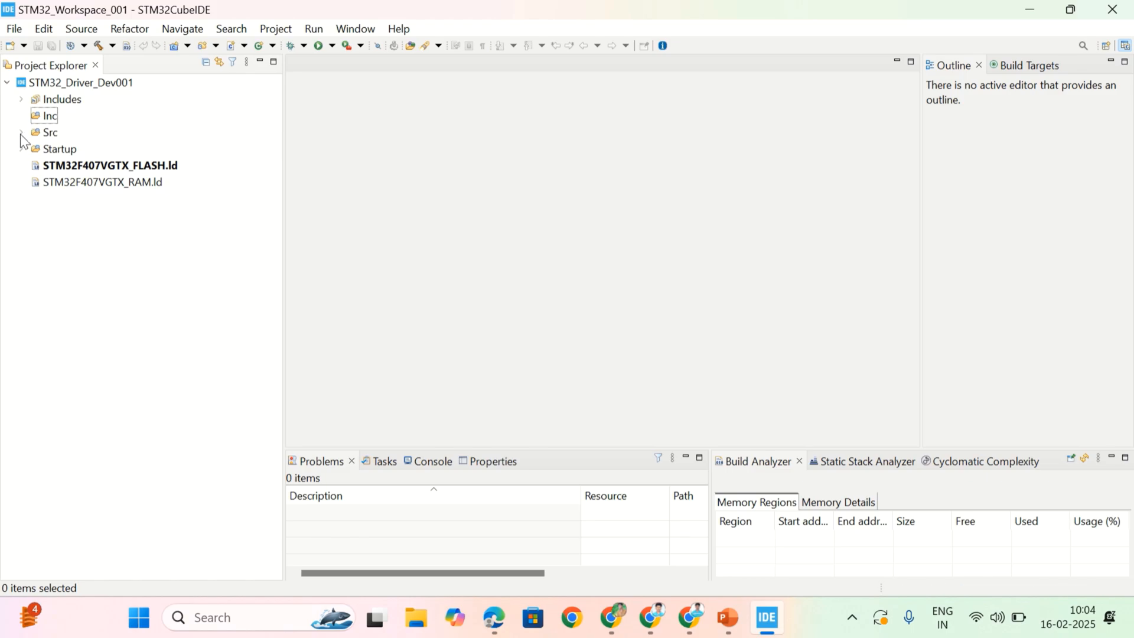
{"action": "left_click", "coordinate": [21, 132]}
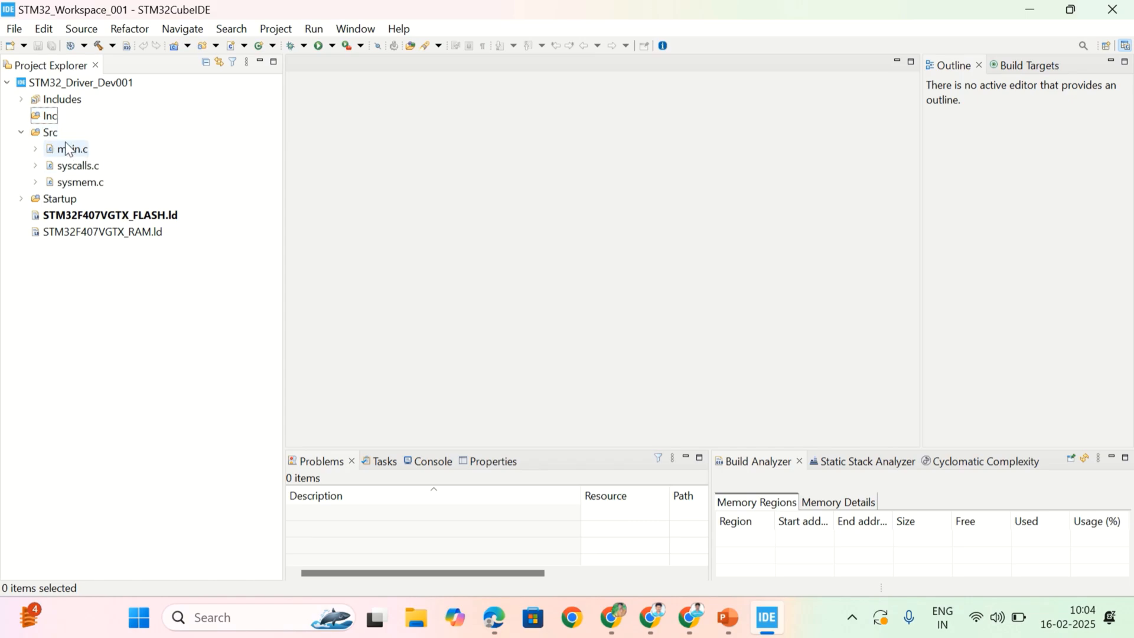
{"action": "mouse_move", "coordinate": [98, 164]}
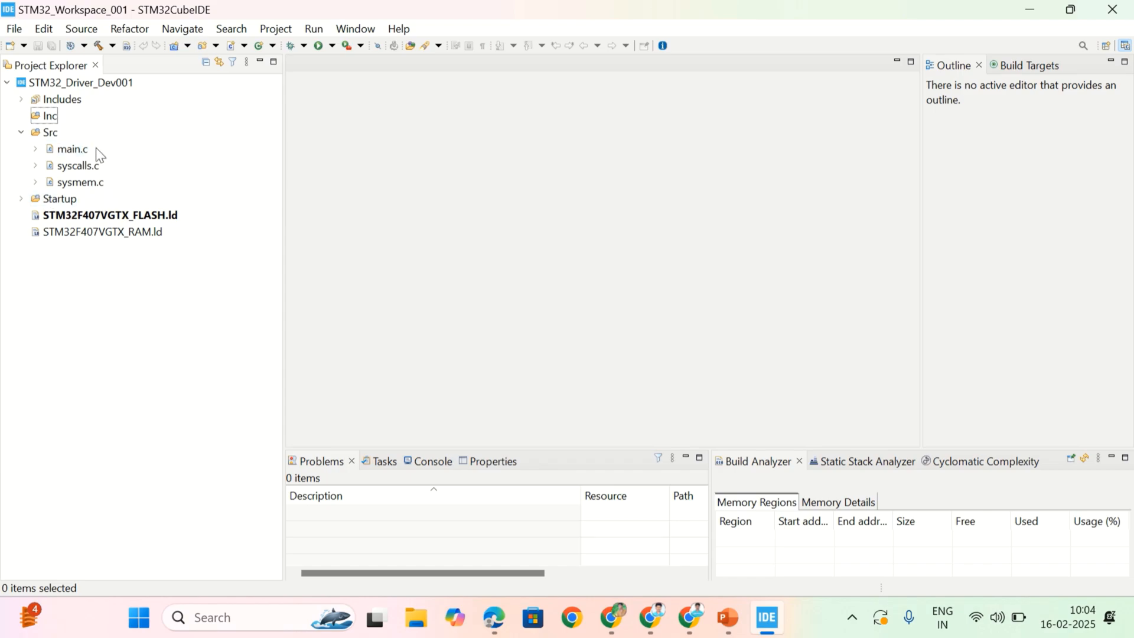